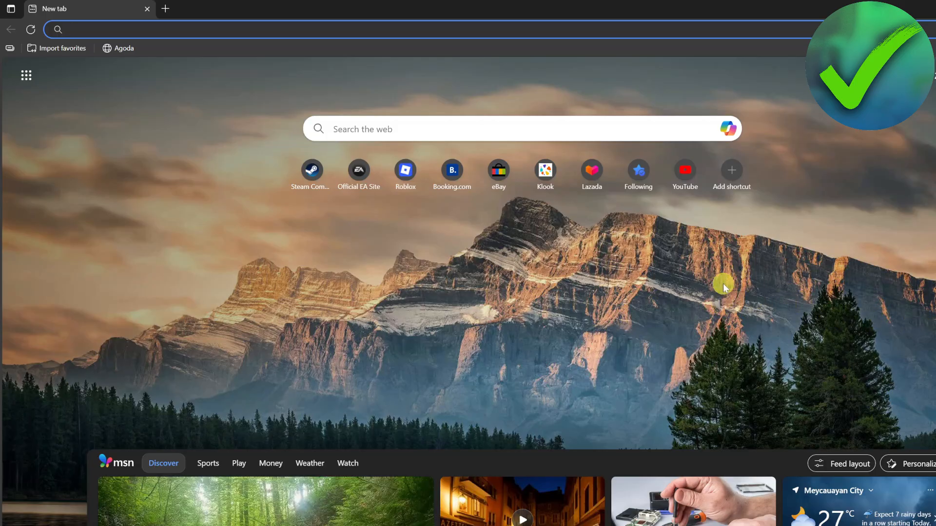
{"action": "mouse_move", "coordinate": [448, 39]}
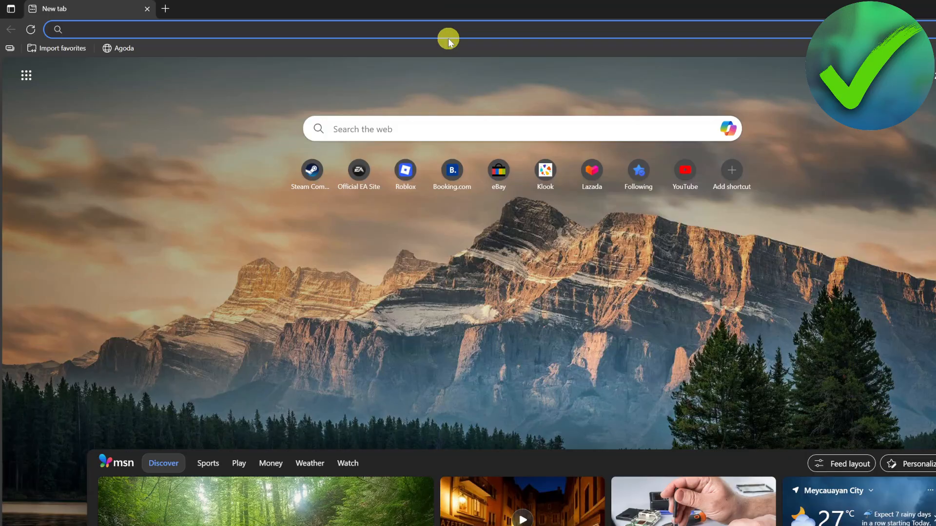
Run a web search for 'gif' from the Edge address bar.
{"action": "type", "text": "gif"}
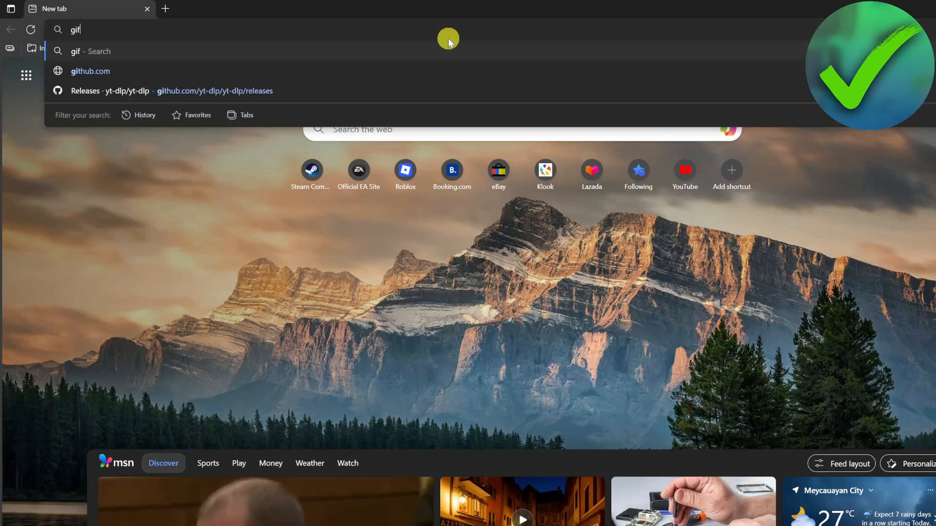
{"action": "key", "text": "Enter"}
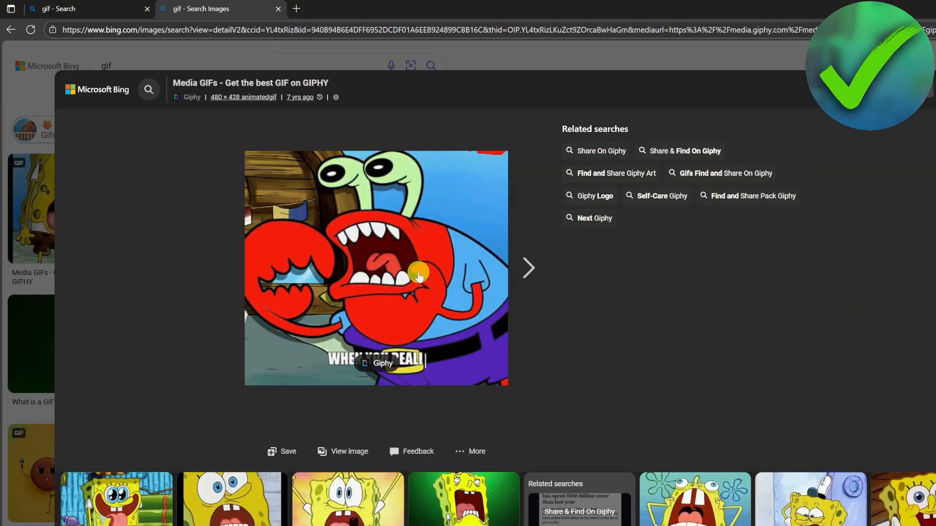
Save the Giphy animated GIF from the Bing preview to the computer.
{"action": "right_click", "coordinate": [418, 273]}
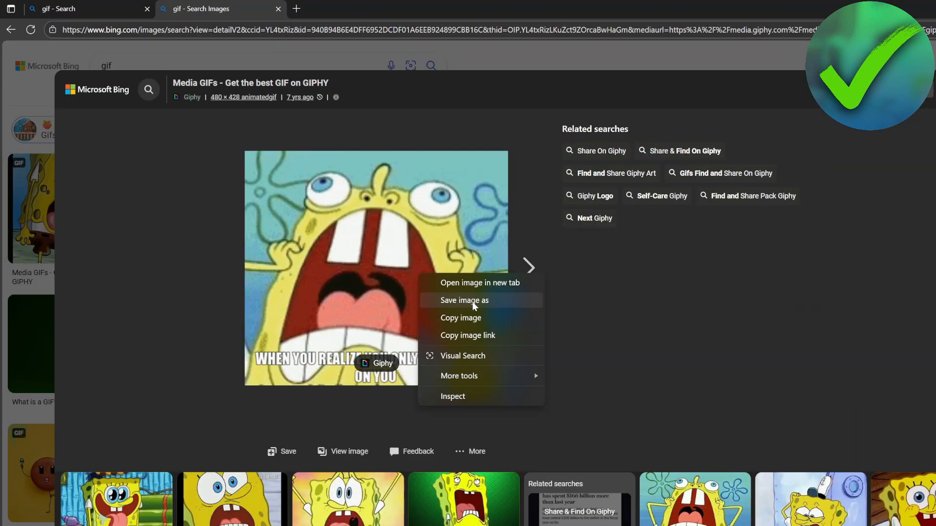
{"action": "left_click", "coordinate": [464, 300]}
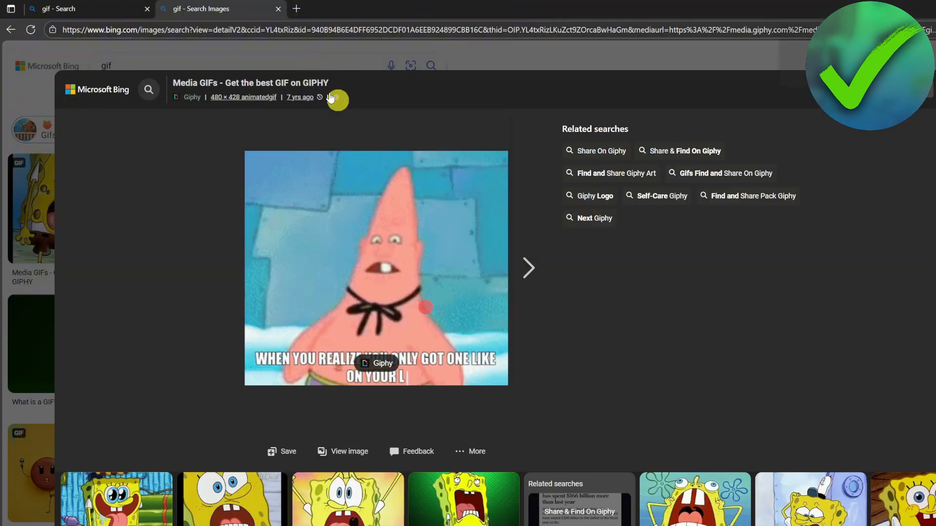
{"action": "mouse_move", "coordinate": [296, 9]}
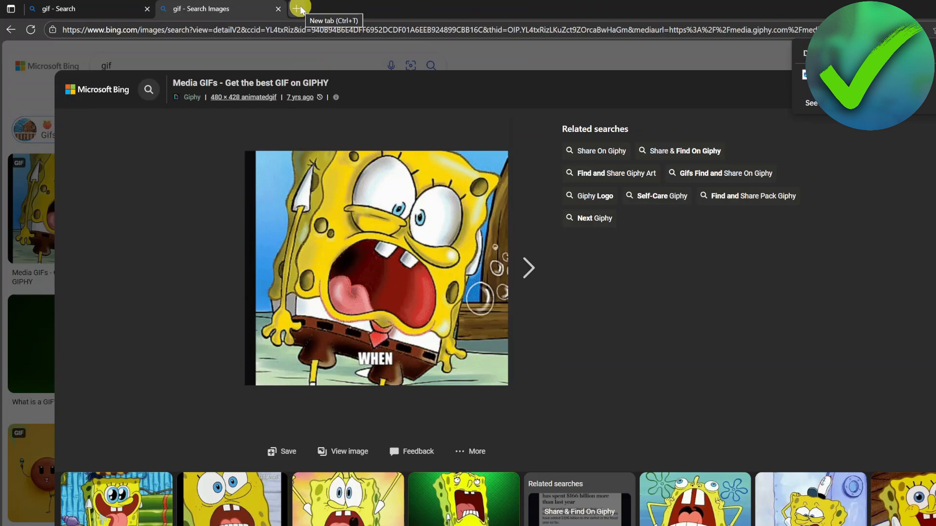
Upload the saved giphy.gif into Ezgif's resize tool in a new tab.
{"action": "left_click", "coordinate": [296, 9]}
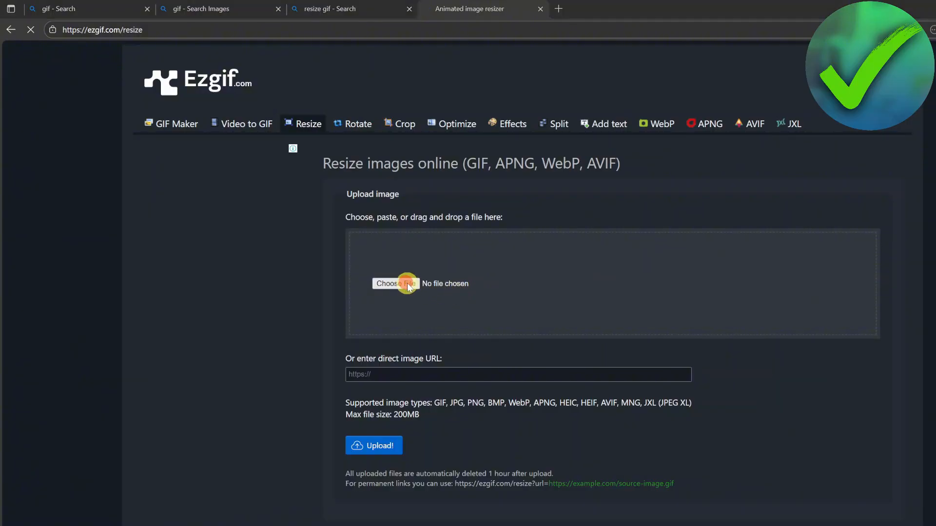
{"action": "left_click", "coordinate": [396, 283]}
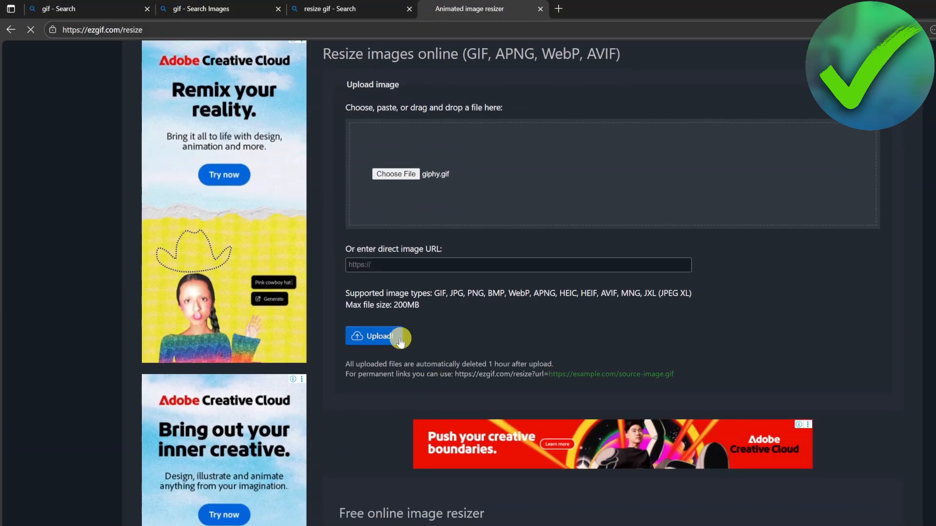
{"action": "left_click", "coordinate": [373, 337]}
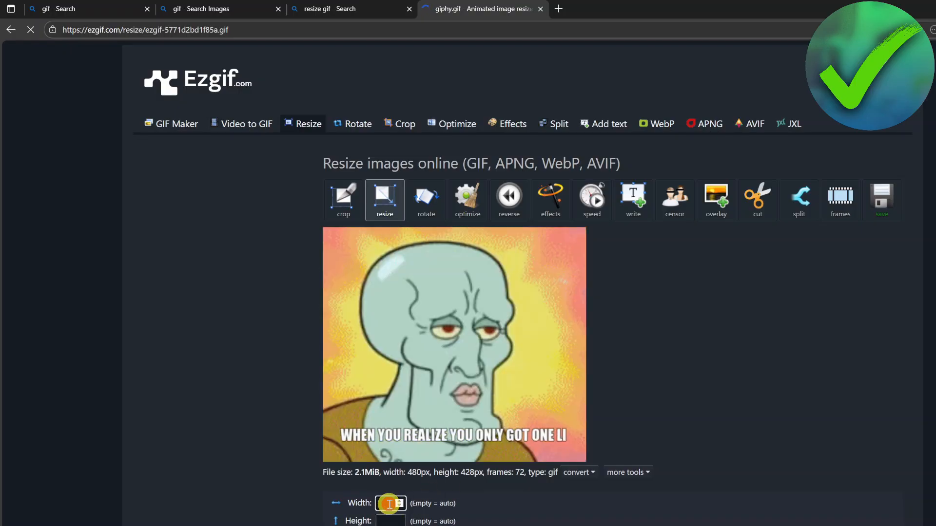
Resize the GIF to 750 px wide and download the resized file.
{"action": "type", "text": "750"}
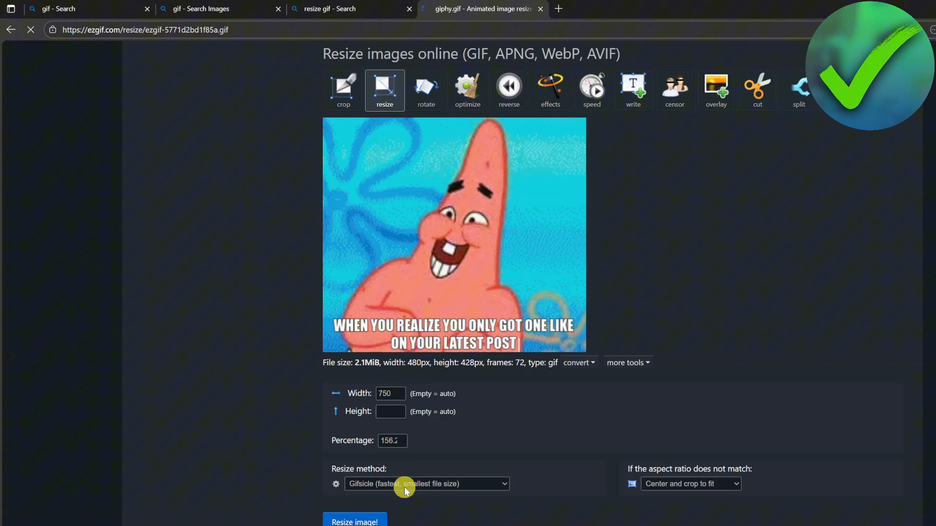
{"action": "left_click", "coordinate": [354, 521]}
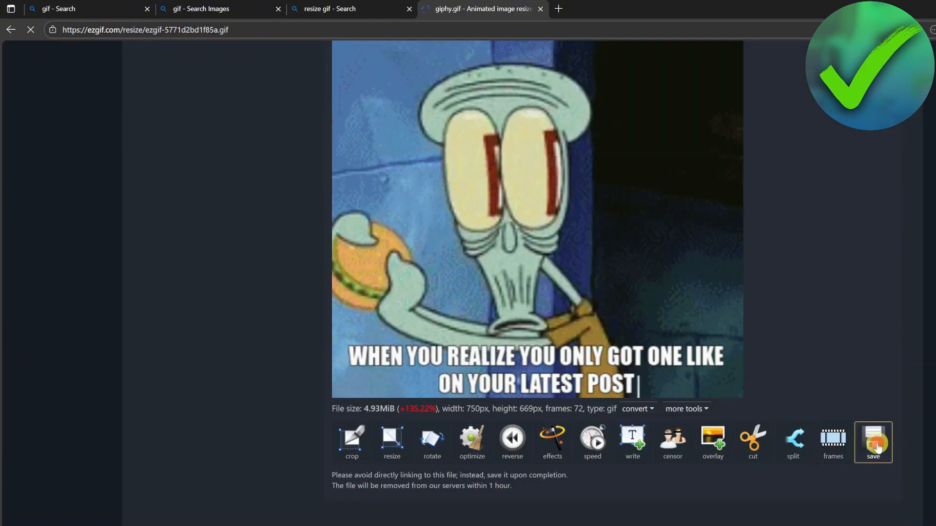
{"action": "left_click", "coordinate": [871, 442]}
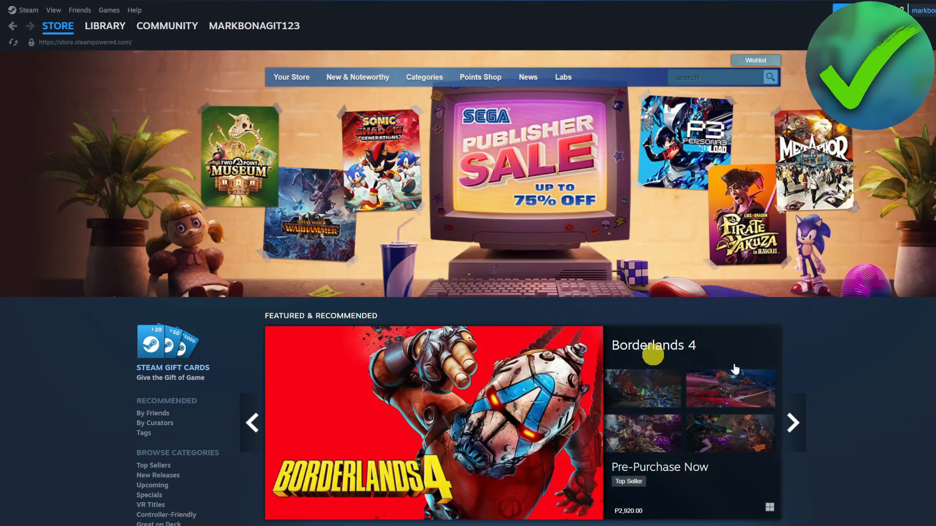
Go to the Steam profile's Artwork page and start a new artwork upload.
{"action": "left_click", "coordinate": [254, 25]}
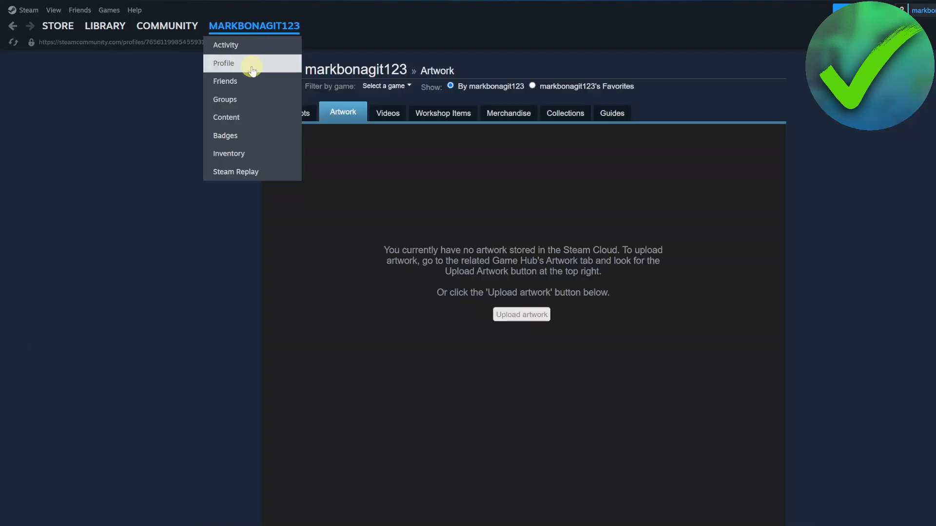
{"action": "left_click", "coordinate": [223, 62]}
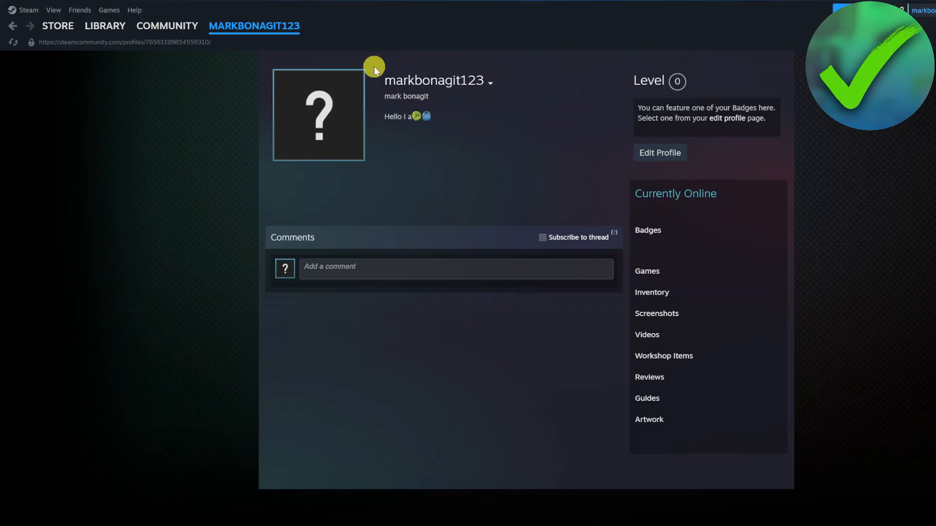
{"action": "mouse_move", "coordinate": [649, 419]}
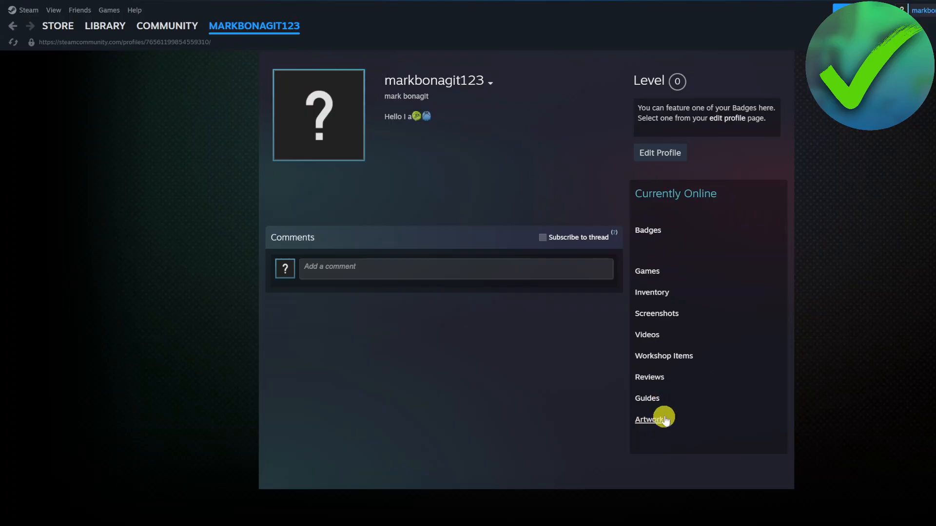
{"action": "left_click", "coordinate": [645, 419]}
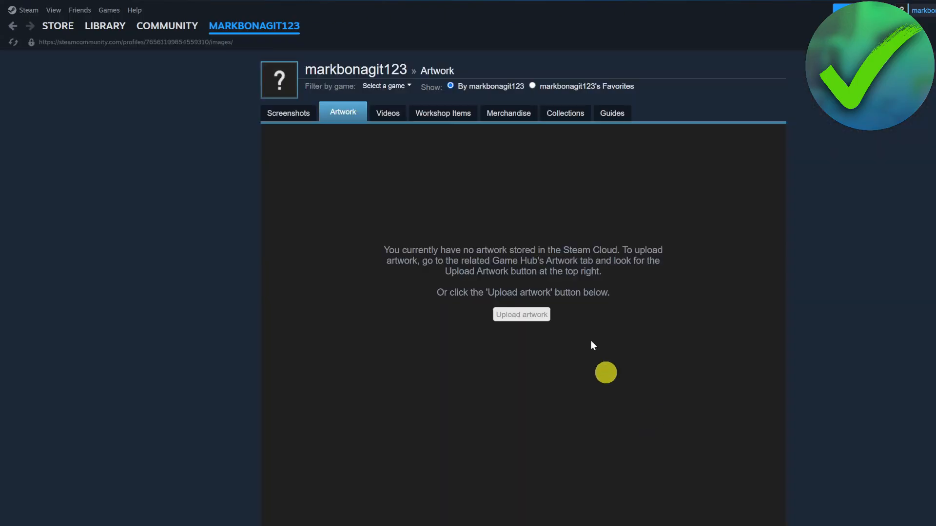
{"action": "mouse_move", "coordinate": [521, 315]}
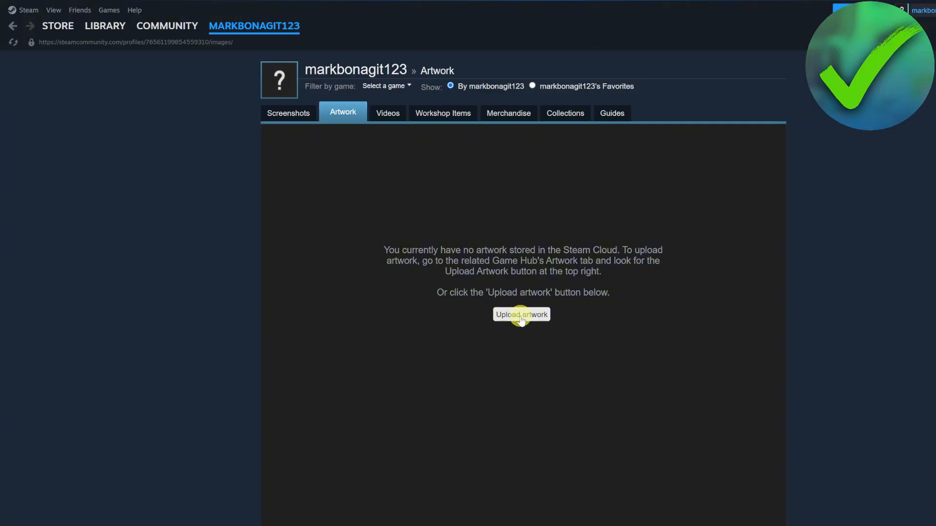
{"action": "left_click", "coordinate": [520, 315]}
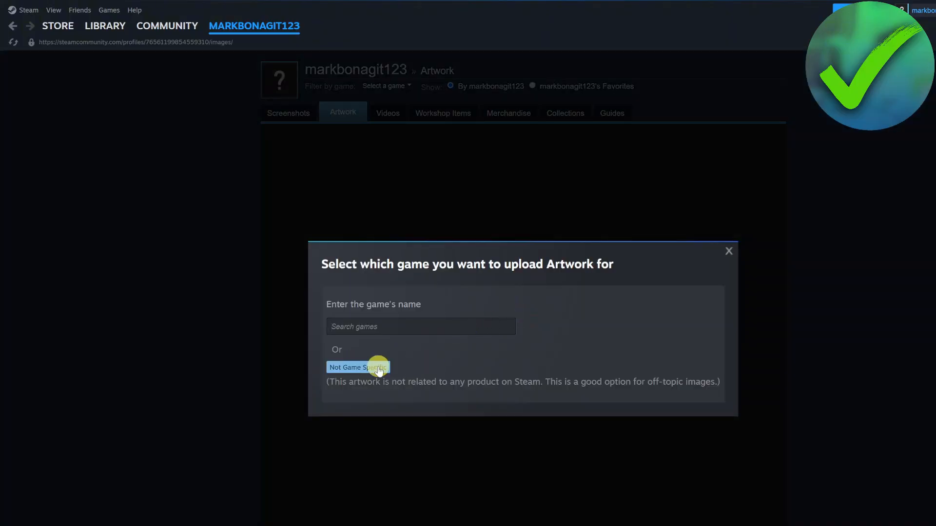
Mark the artwork as Not Game Specific and title it 'das414325'.
{"action": "left_click", "coordinate": [358, 367]}
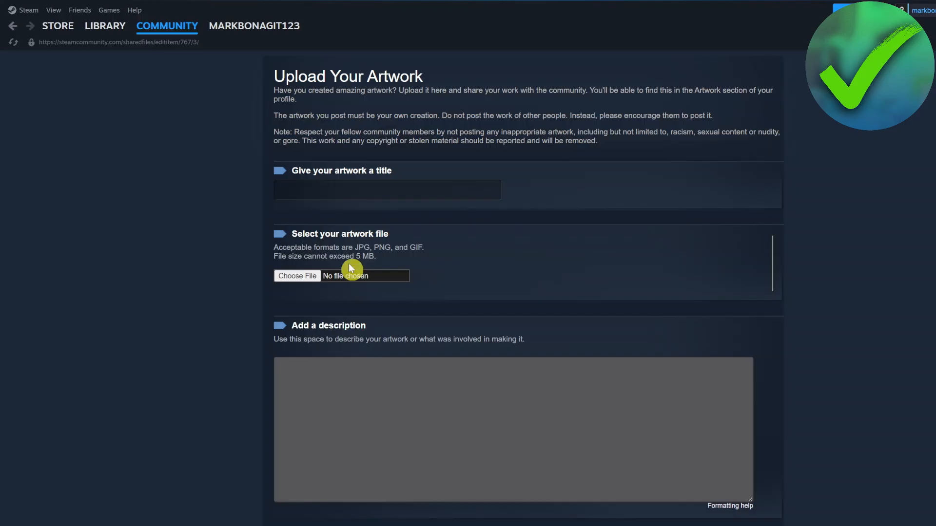
{"action": "left_click", "coordinate": [387, 189]}
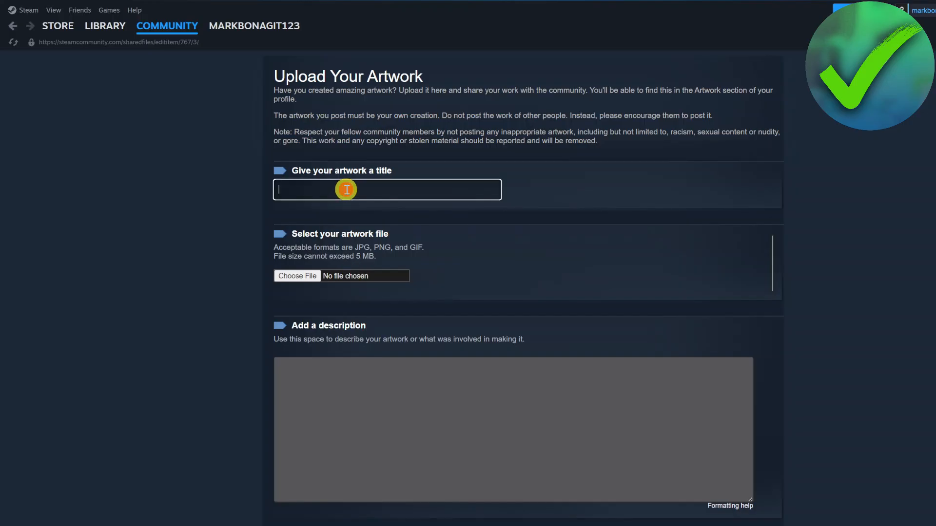
{"action": "type", "text": "das414325"}
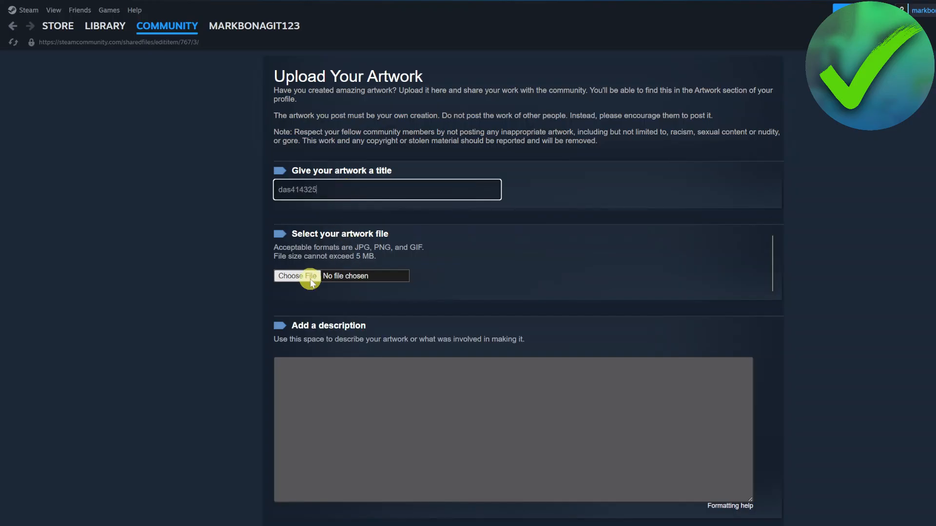
Attach giphy-ezgif.com-resize.gif from the Desktop as the artwork file.
{"action": "left_click", "coordinate": [297, 276]}
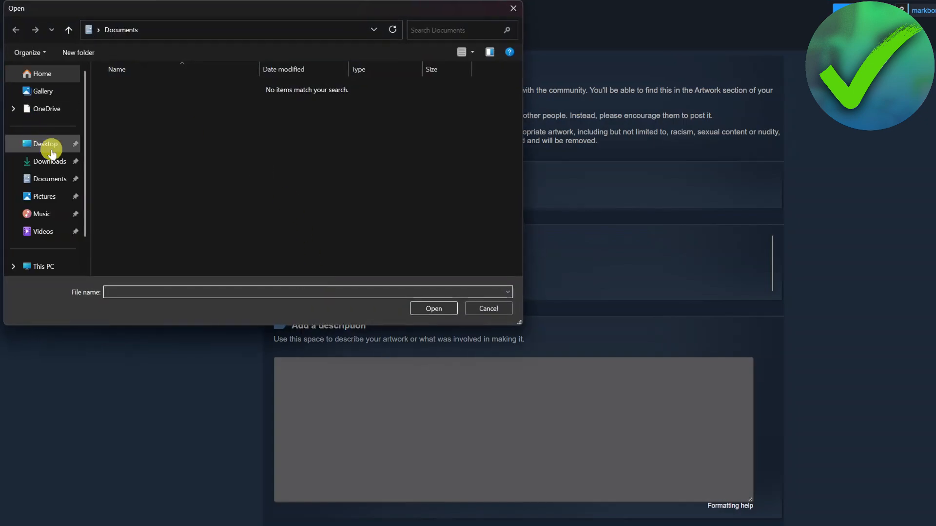
{"action": "left_click", "coordinate": [44, 144]}
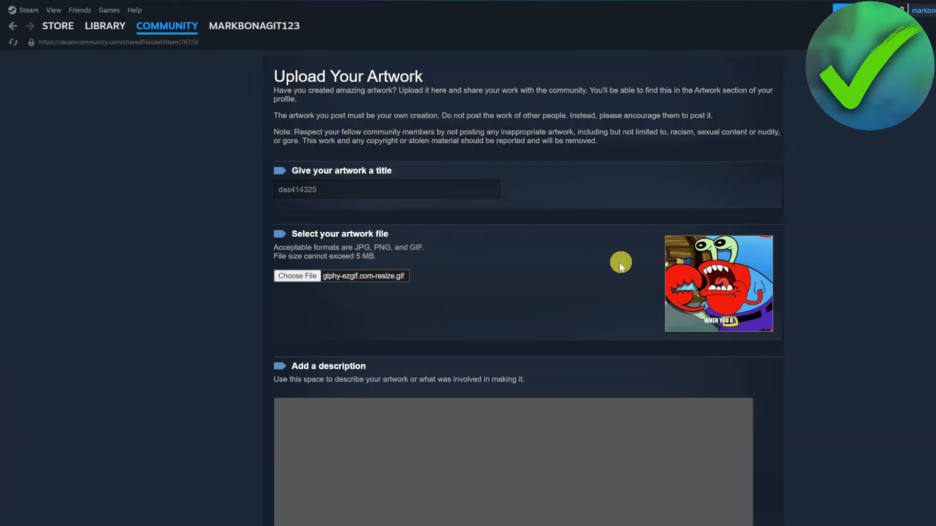
{"action": "scroll", "scroll_direction": "down", "scroll_amount": 3}
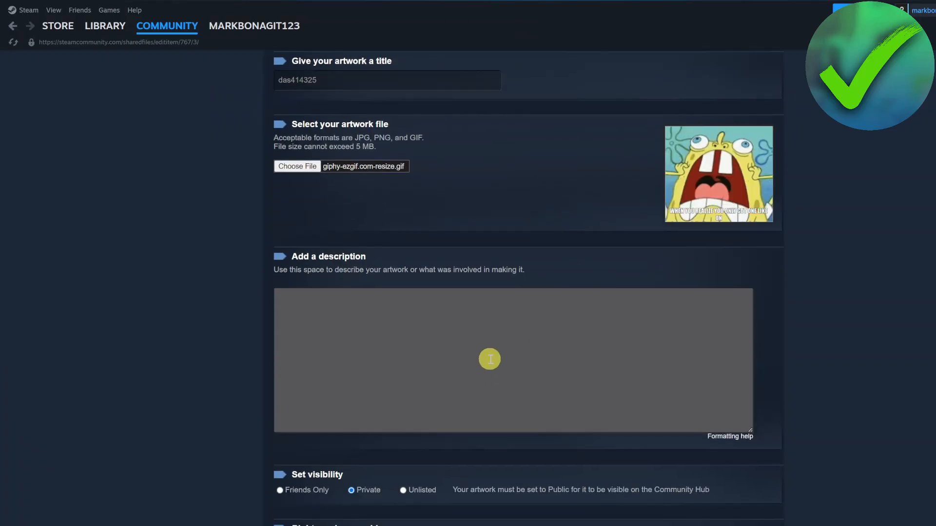
{"action": "scroll", "scroll_direction": "down", "scroll_amount": 3}
{"action": "type", "text": "sdfds"}
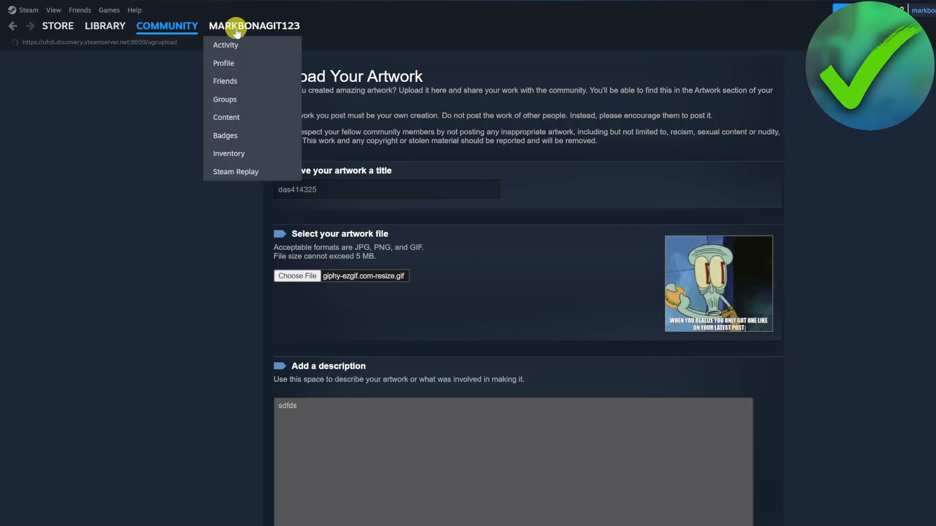
Return to the profile's Artwork tab to check the pending upload.
{"action": "left_click", "coordinate": [225, 62]}
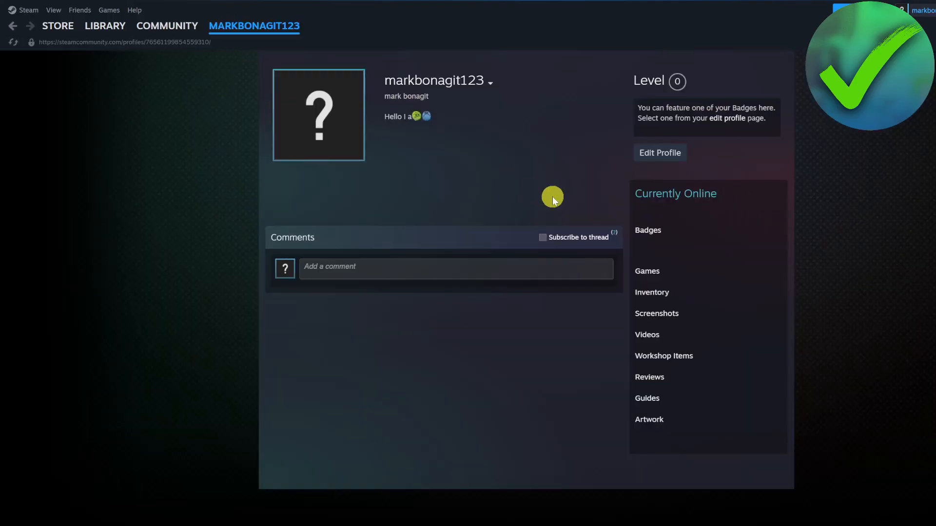
{"action": "left_click", "coordinate": [650, 419]}
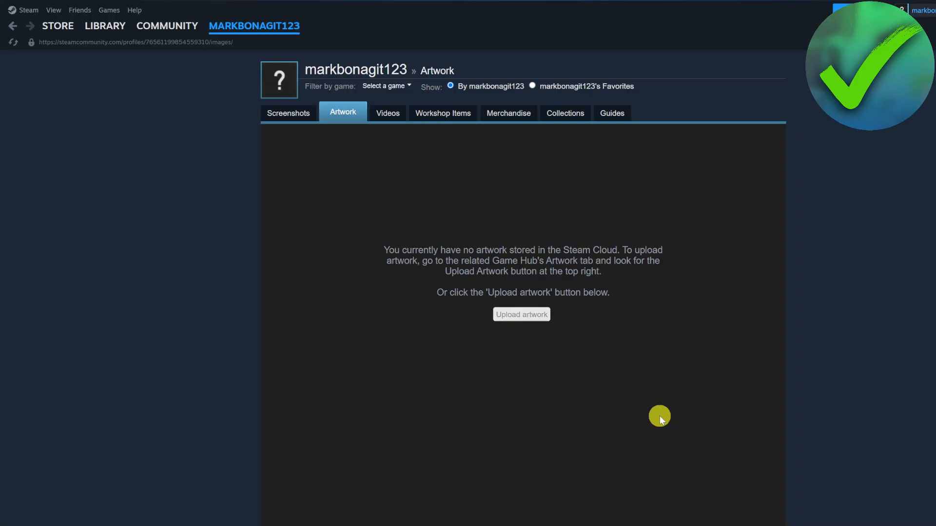
{"action": "mouse_move", "coordinate": [602, 279]}
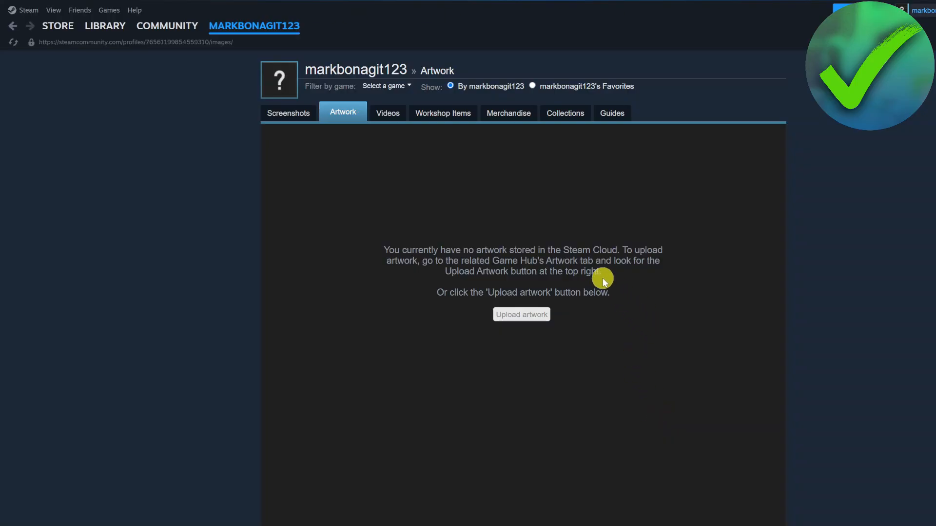
{"action": "mouse_move", "coordinate": [589, 177]}
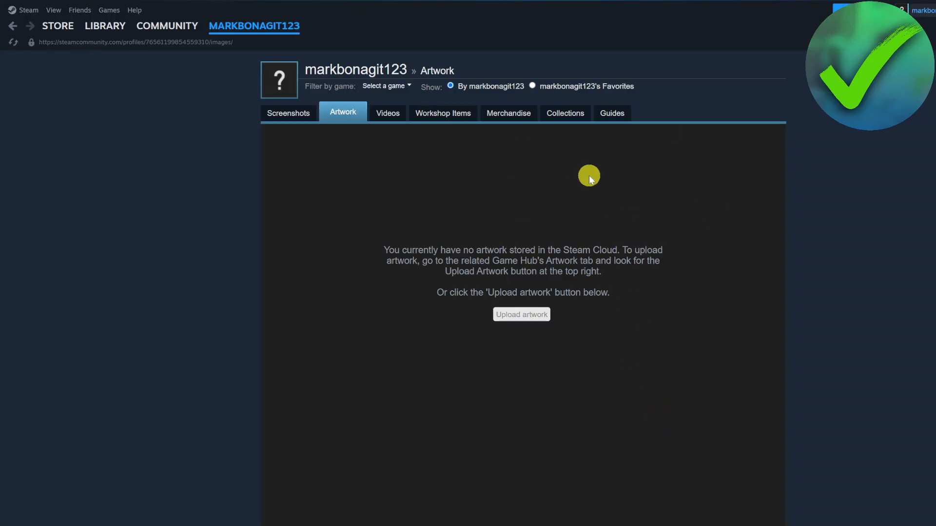